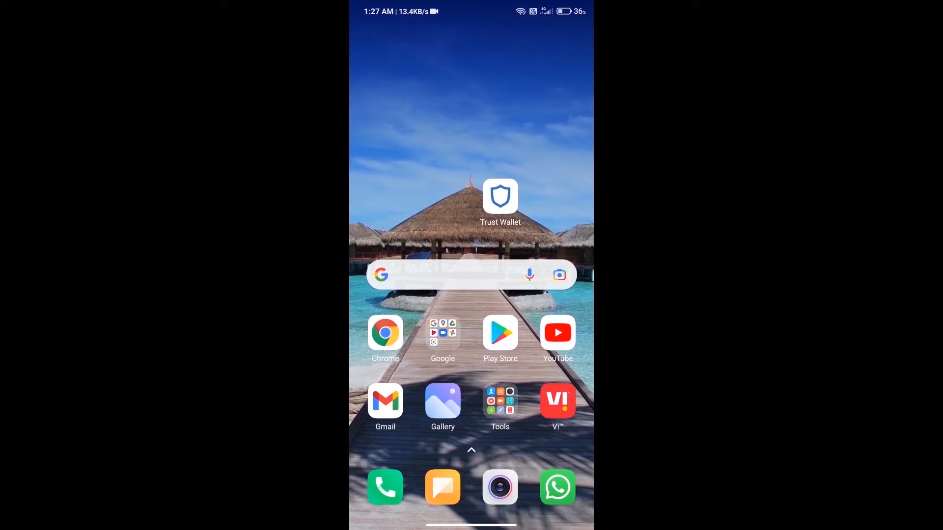
- Launch Trust Wallet from the home screen to reach the wallet's token list
left_click(500, 196)
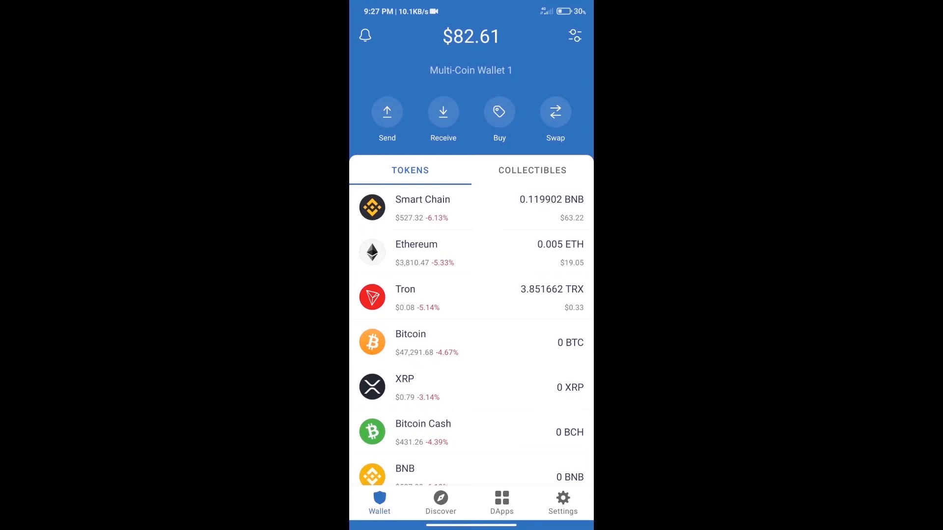
left_click(498, 111)
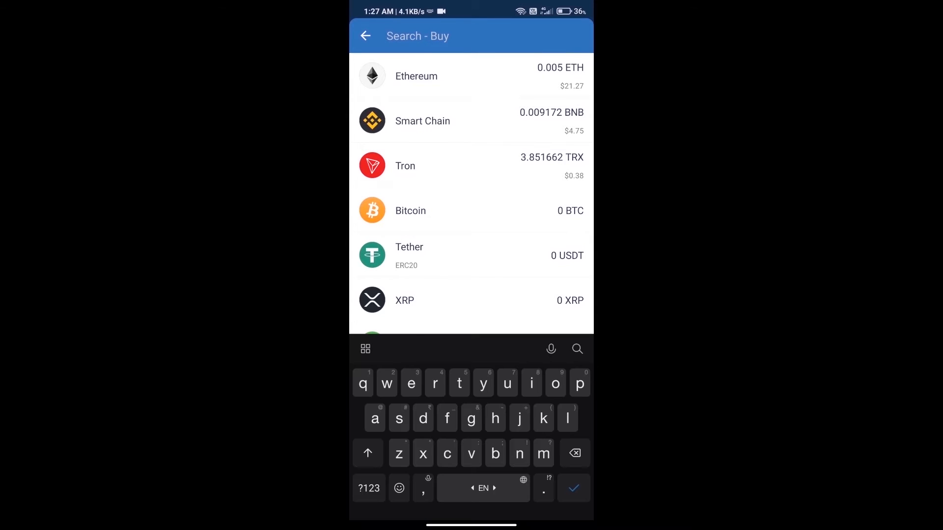
type("eth")
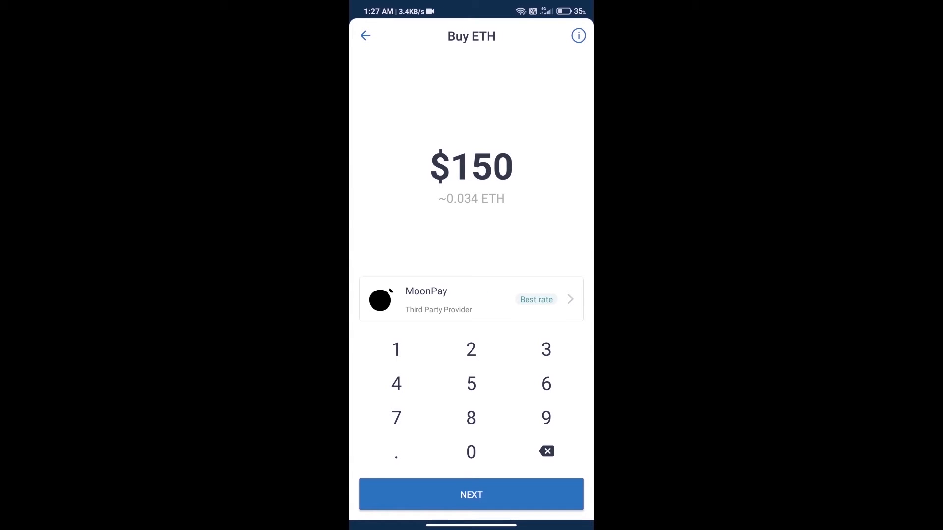
left_click(470, 451)
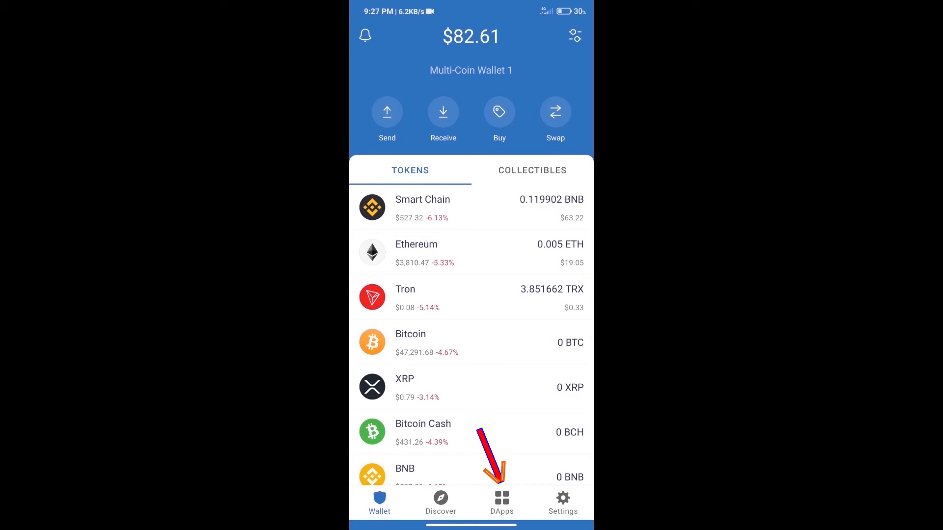
- Launch Uniswap Exchange from the Popular section of the DApps browser
left_click(501, 501)
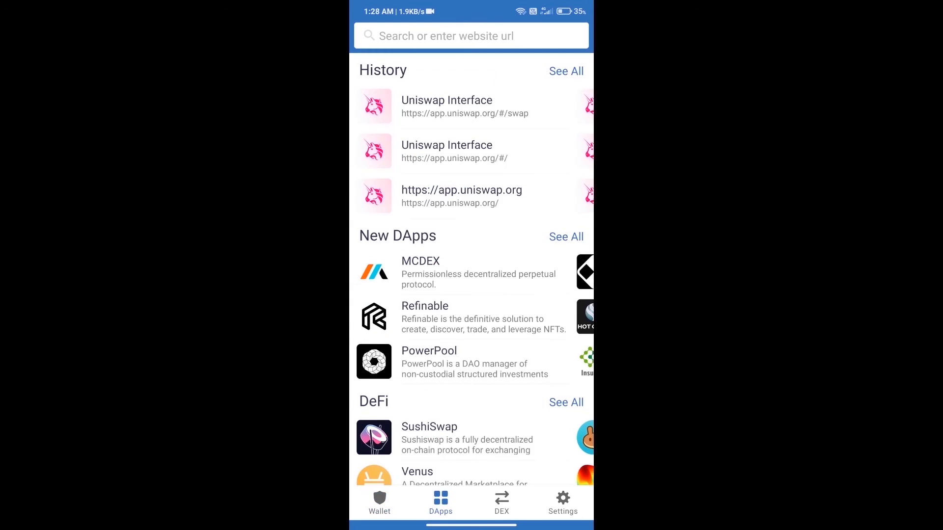
scroll("down", 3)
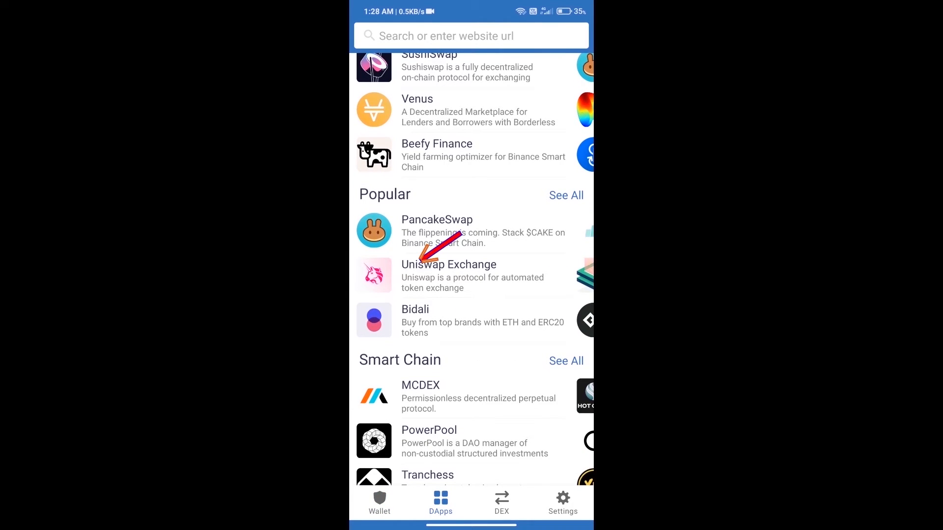
left_click(449, 274)
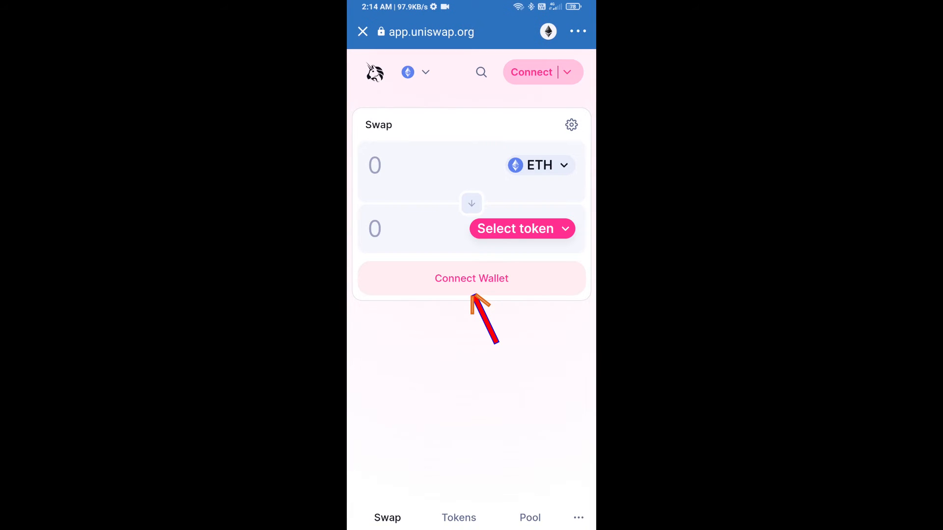
- Connect the wallet (0.005 ETH) and bring up the receive-token picker
left_click(471, 278)
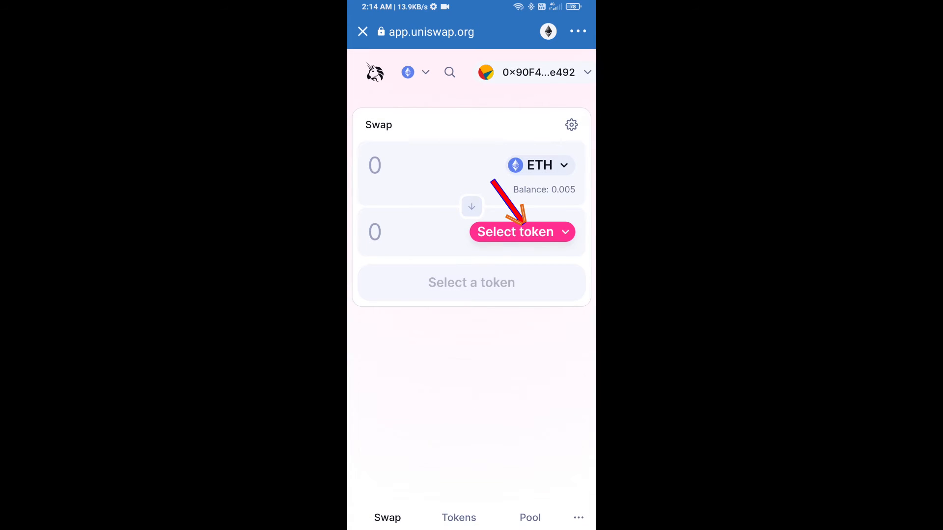
left_click(520, 232)
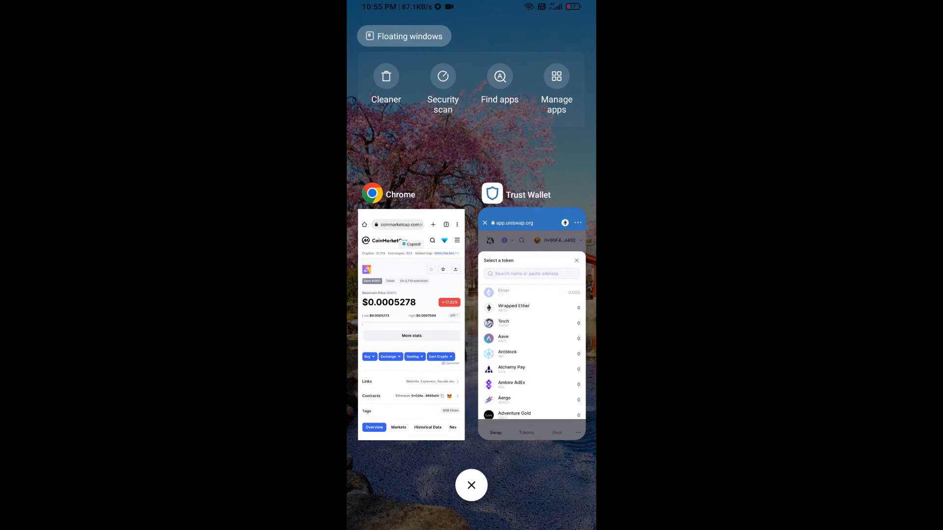
- Choose Birdchain (BIRD) by contract address and accept the unlisted-token warning
left_click(471, 485)
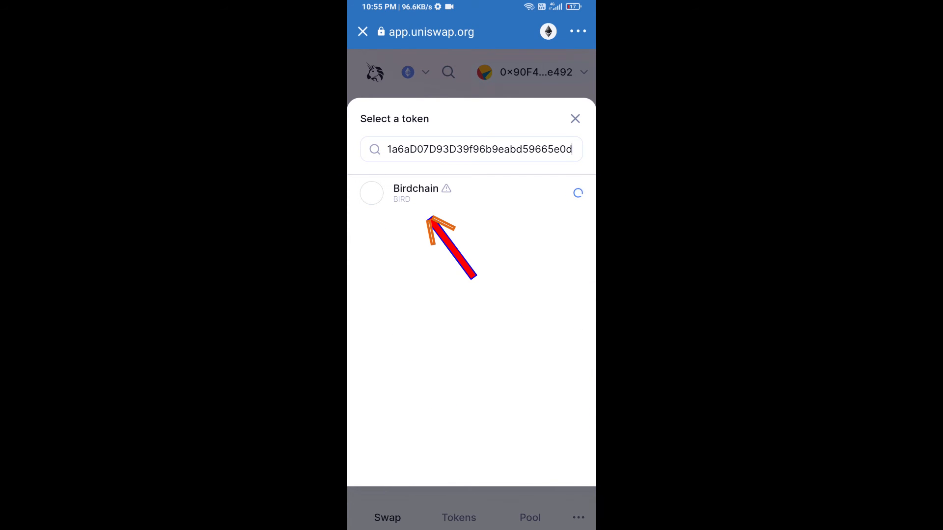
left_click(415, 193)
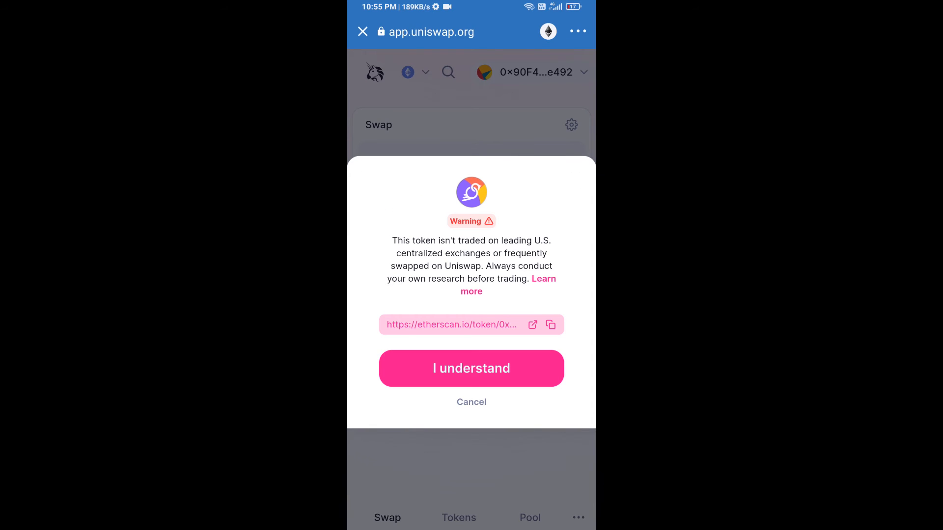
left_click(472, 368)
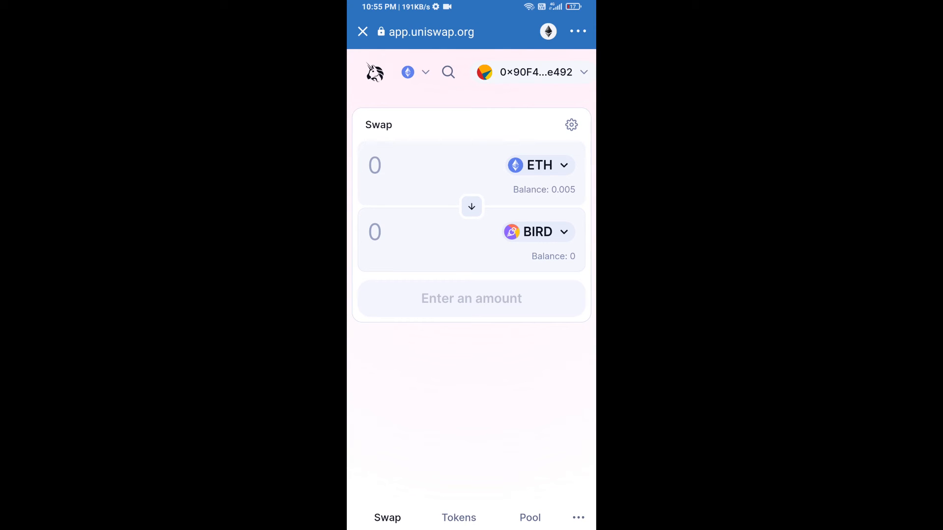
- Set slippage tolerance to 1% in swap settings and return to the form
left_click(570, 124)
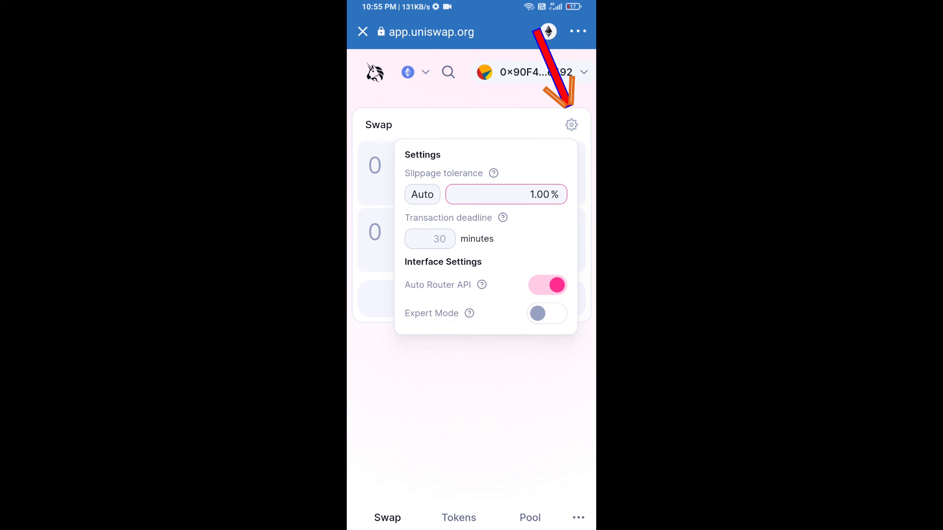
left_click(504, 194)
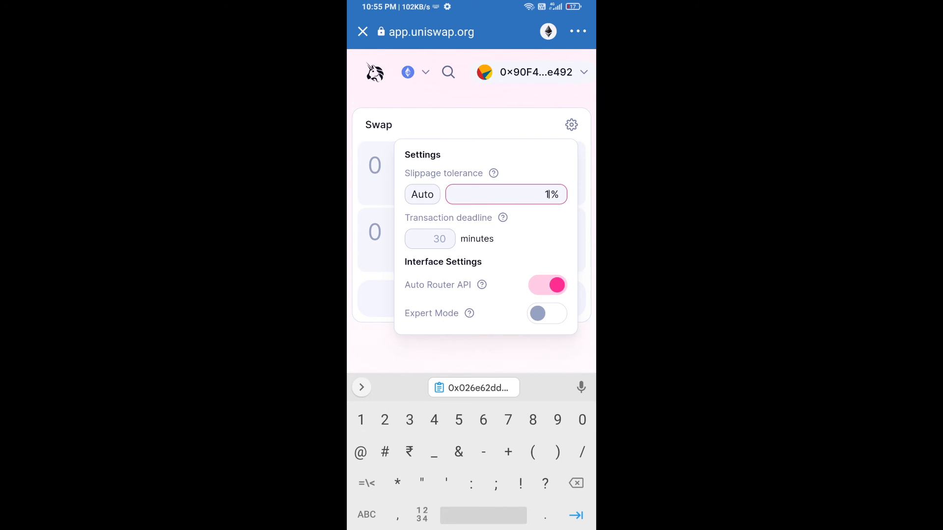
left_click(569, 124)
type("0.")
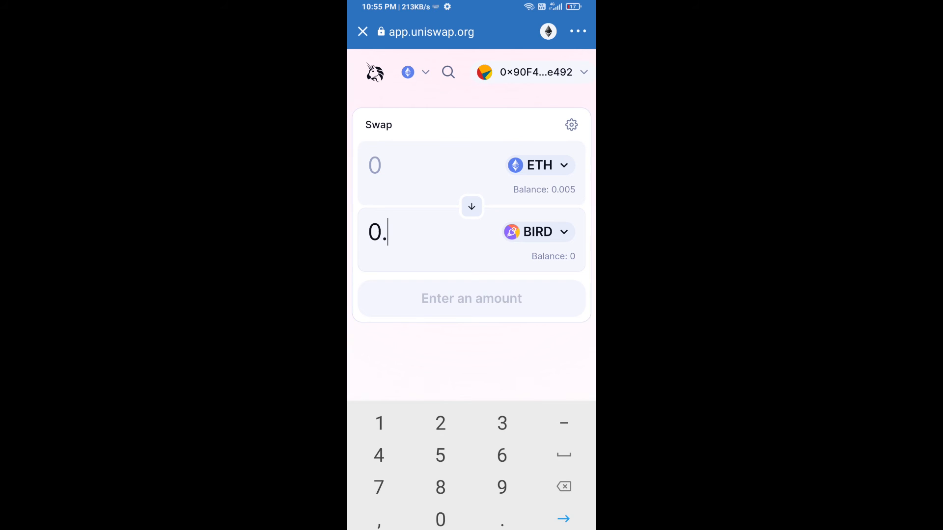
- Enter 0.005 BIRD, swap and confirm, reaching Trust Wallet's approval screen
type("005")
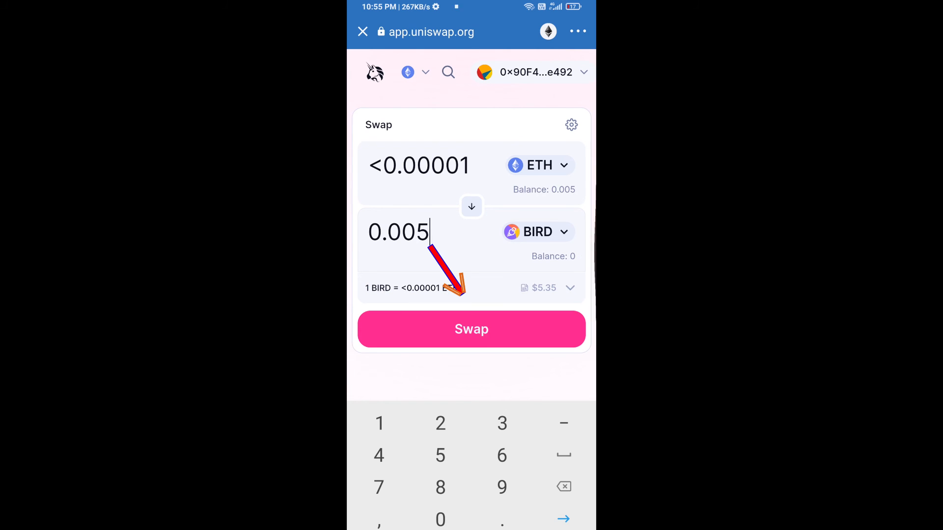
left_click(471, 329)
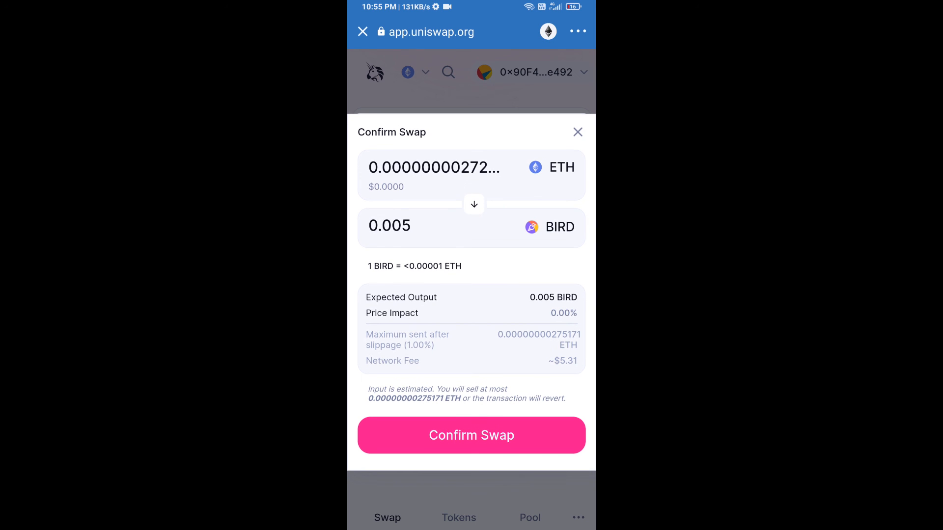
left_click(470, 435)
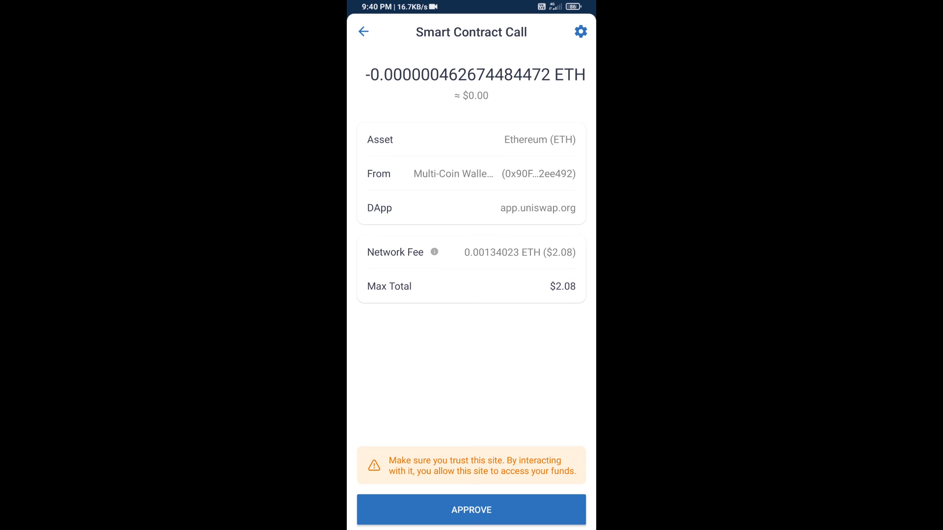